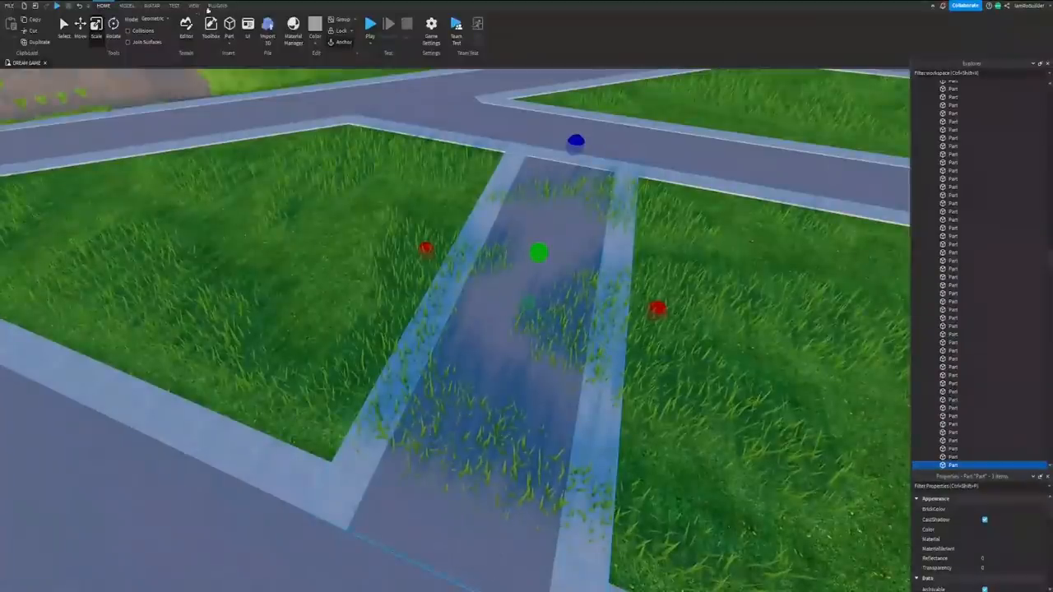
# - Show the coverpic.jpg drag strip photo in Windows Photos over the Studio window
pyautogui.click(216, 6)
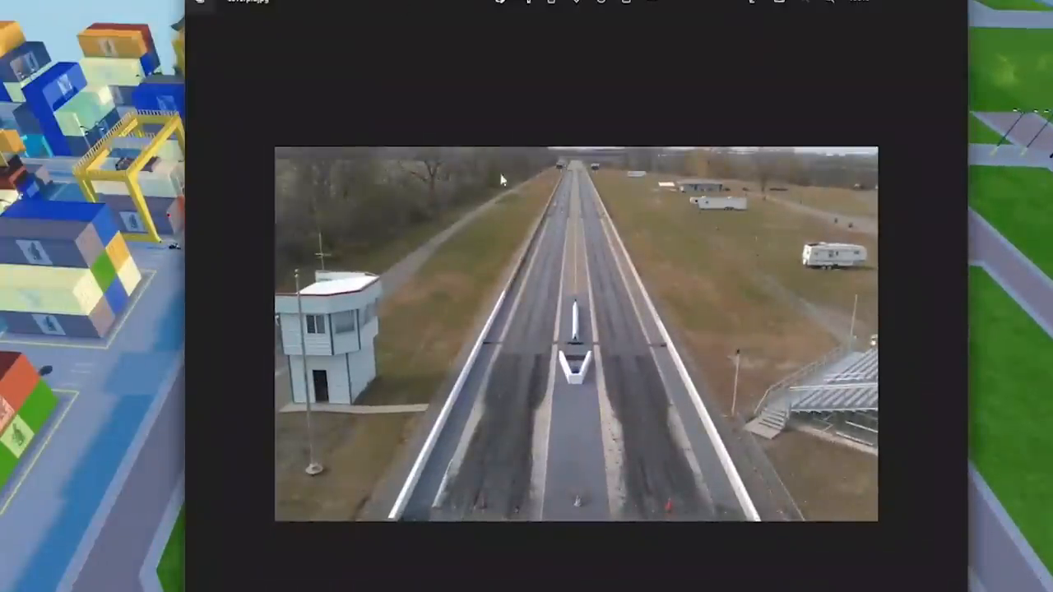
pyautogui.moveTo(470, 376)
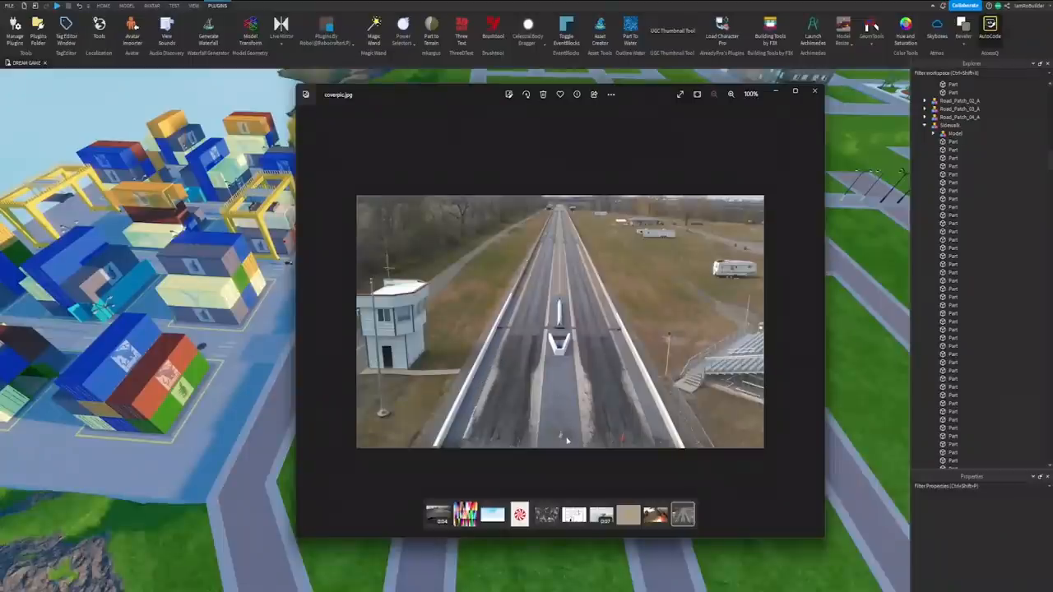
pyautogui.moveTo(599, 430)
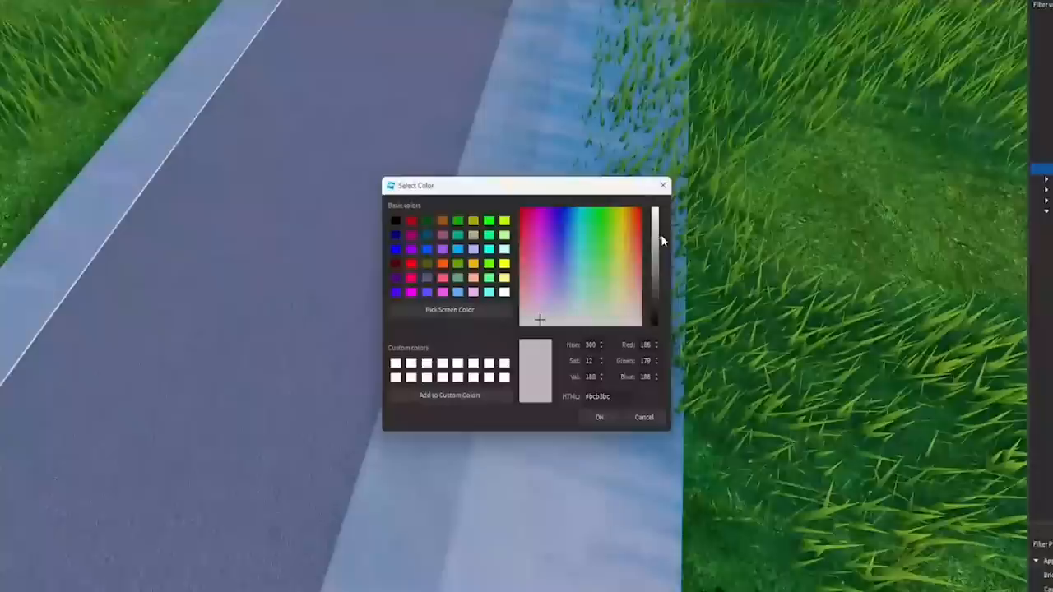
# - Colour the concrete edging a light grey shade through the Select Color dialog
pyautogui.click(599, 417)
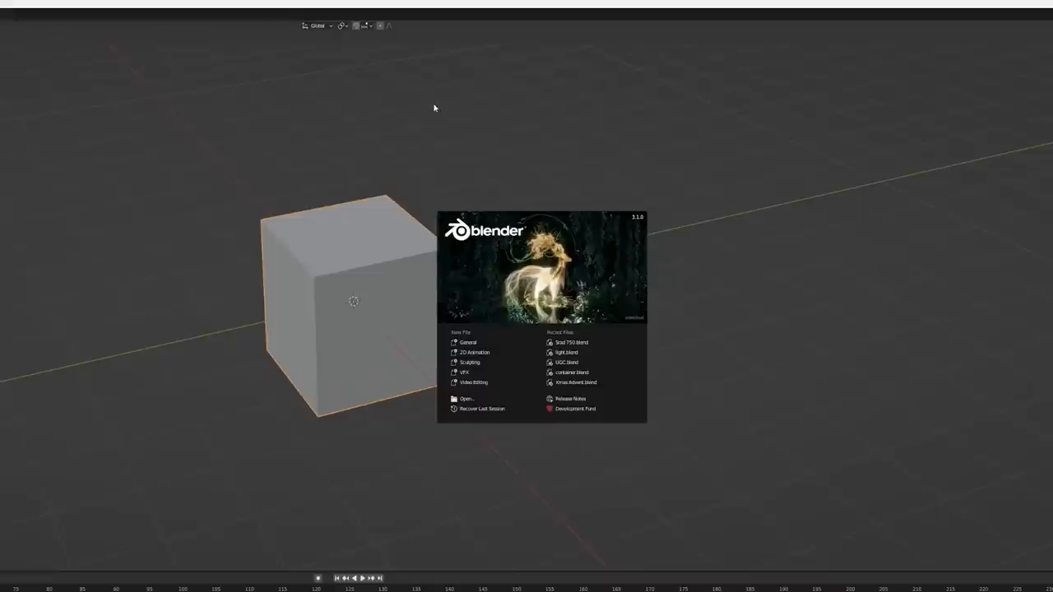
# - Dismiss the Blender 3.1 splash screen to reach the default cube scene
pyautogui.click(435, 108)
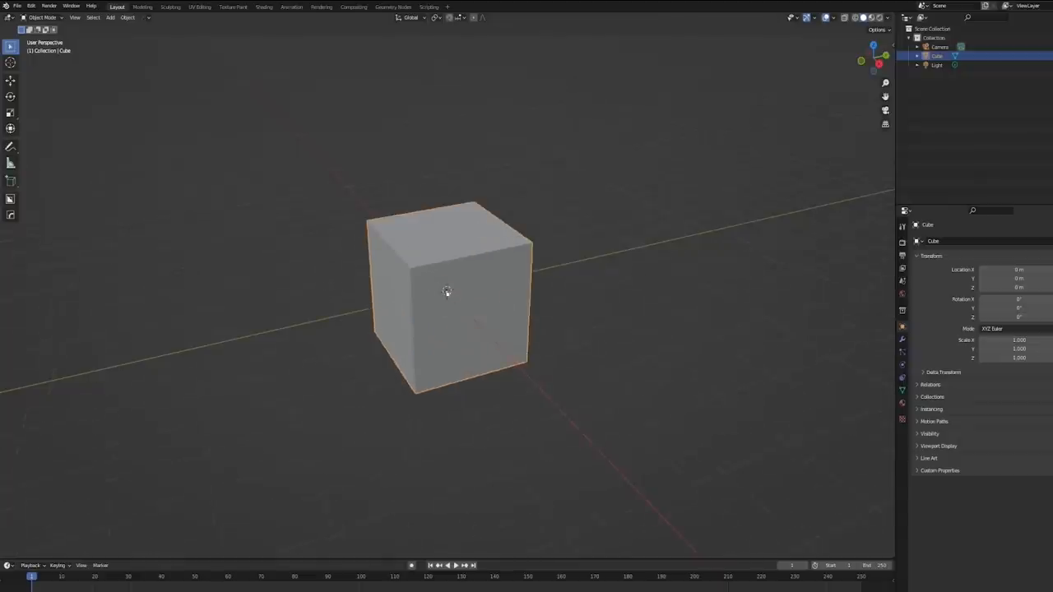
# - Extrude and scale the cube in Edit Mode into a stepped-base, tapered-top jersey barrier
pyautogui.press('Tab')
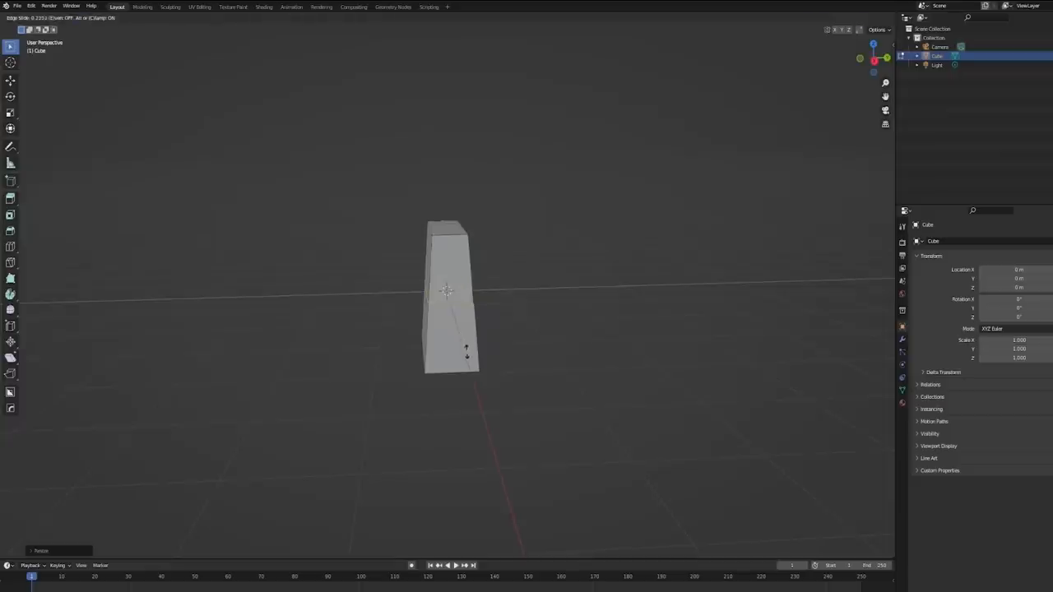
pyautogui.press('Tab')
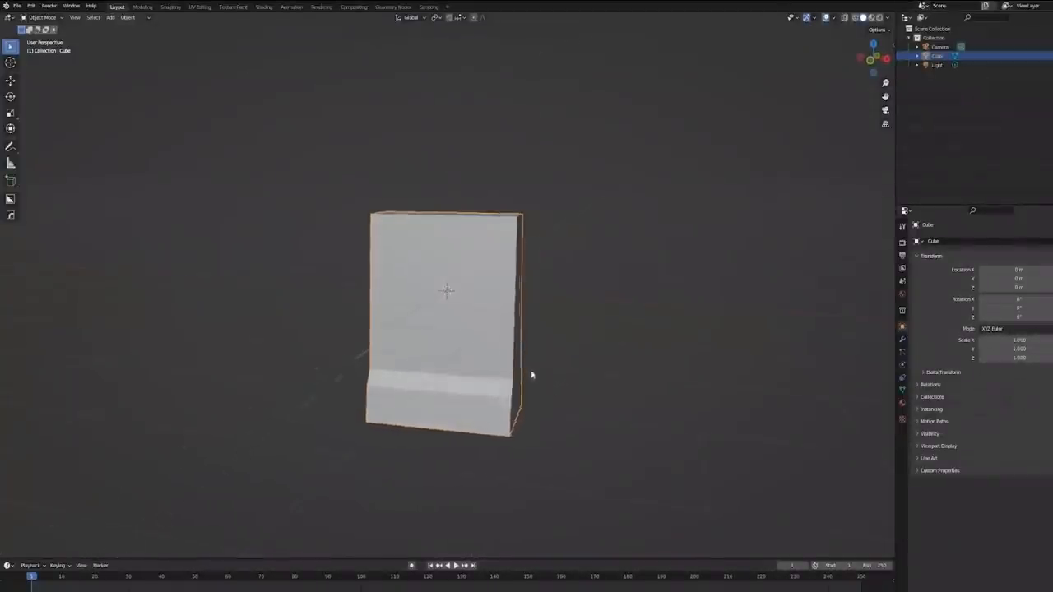
pyautogui.press('Tab')
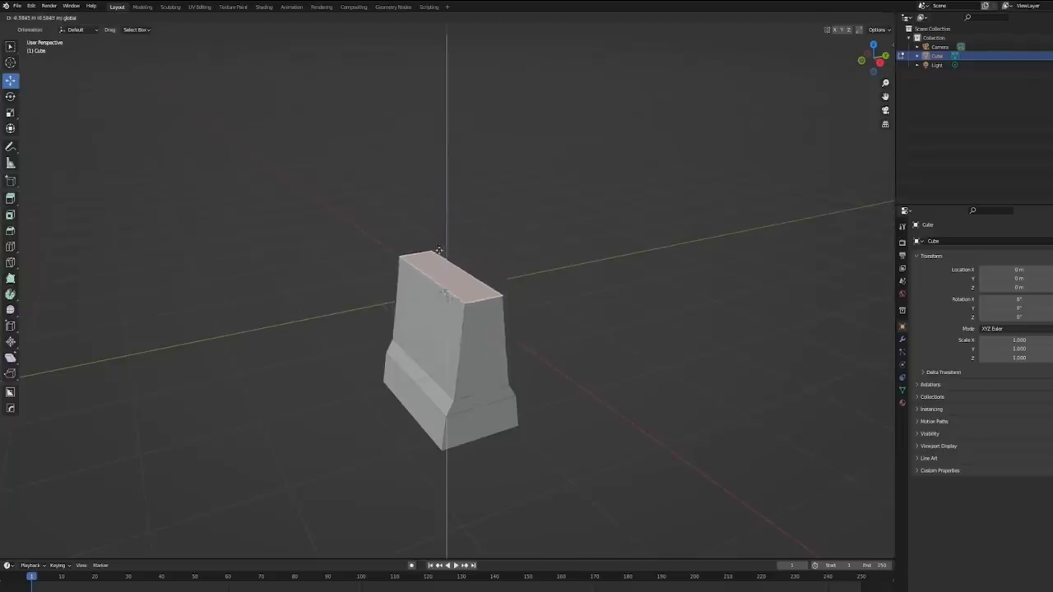
pyautogui.press('Tab')
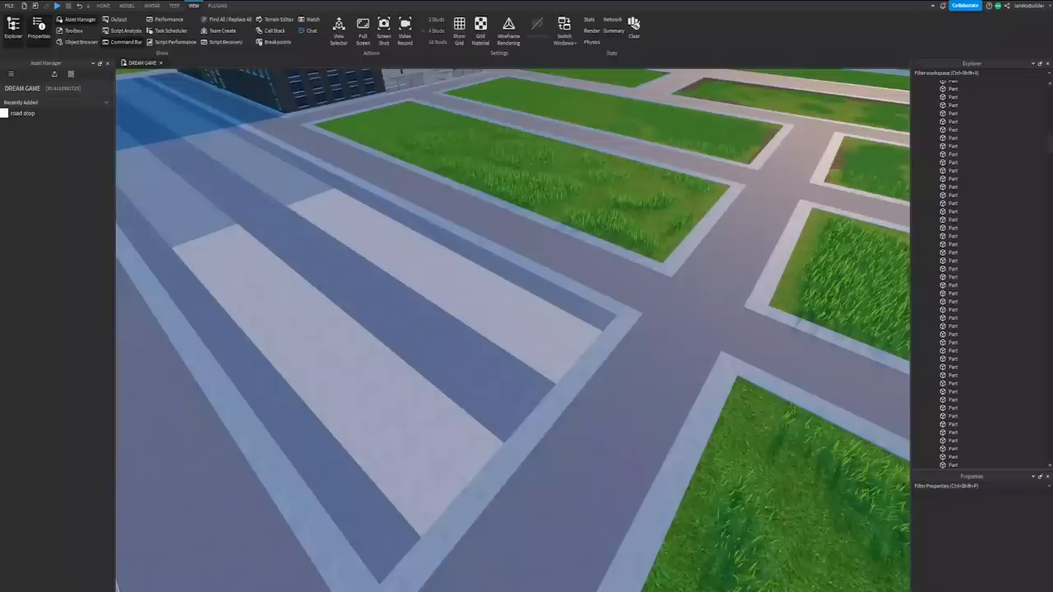
# - Insert Parts and scale them into long flat asphalt lane strips along the road
pyautogui.rightClick(22, 112)
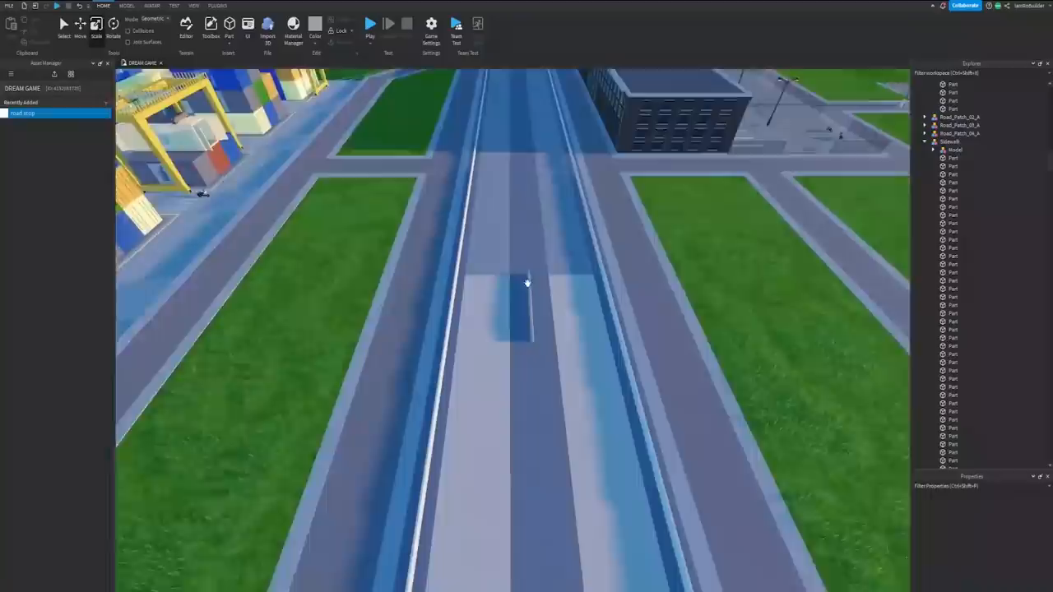
# - Run a thin Part down the strip's middle and set its BrickColor to Olive
pyautogui.click(526, 280)
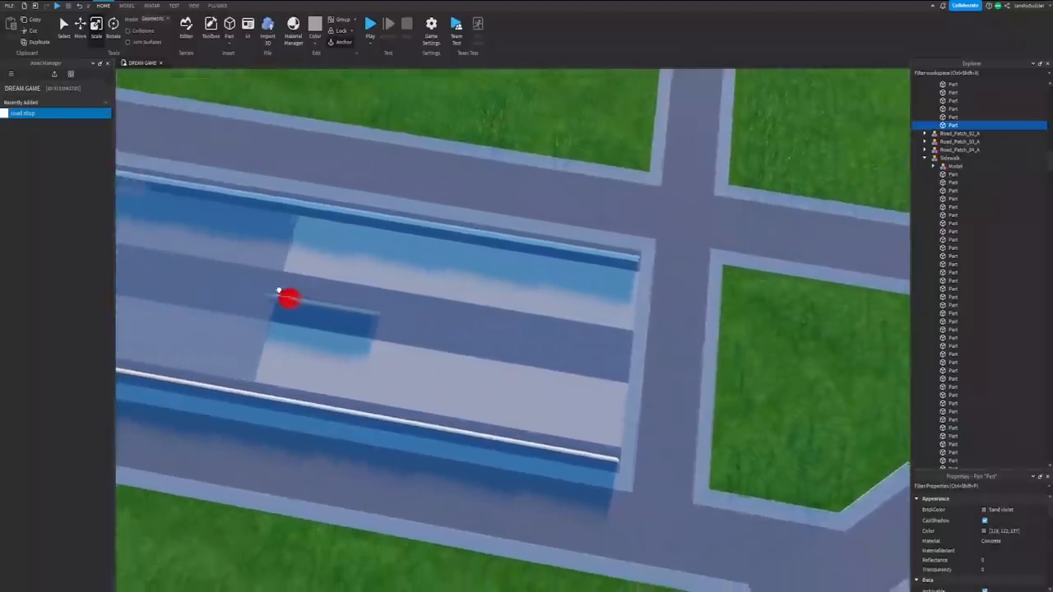
pyautogui.click(370, 23)
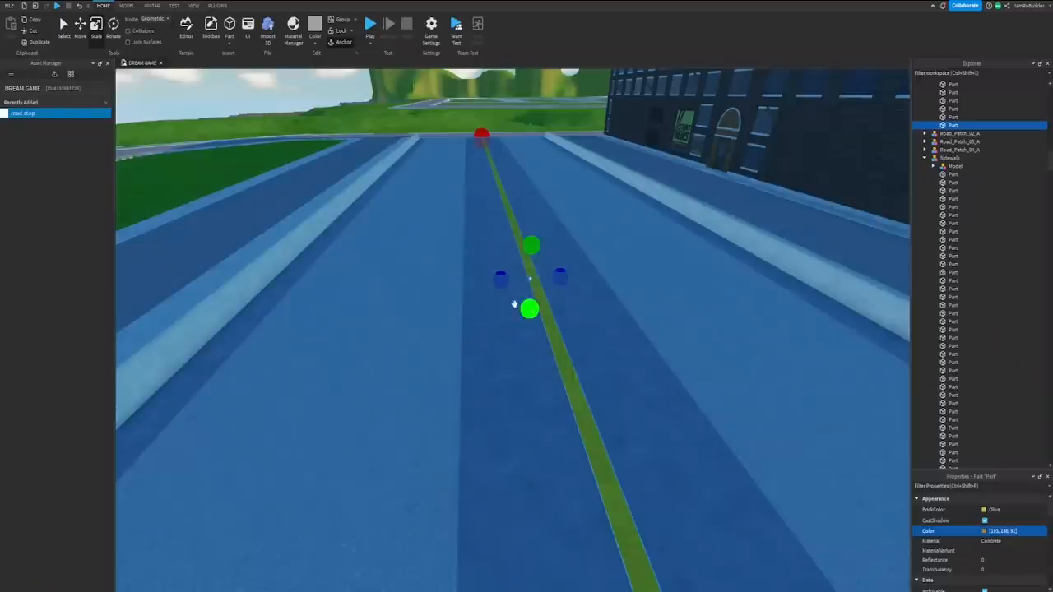
pyautogui.click(369, 23)
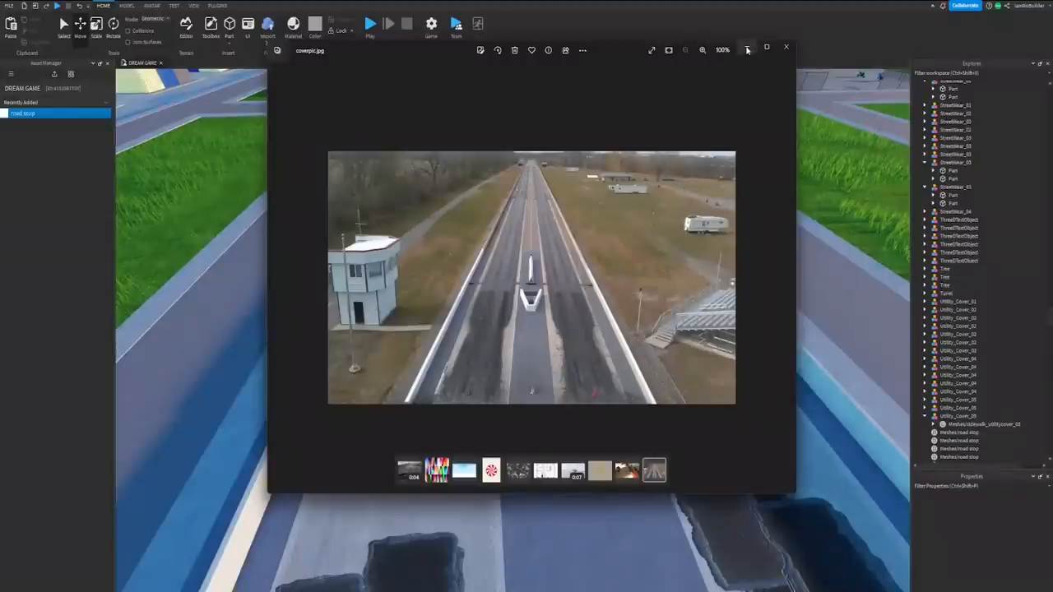
# - Close the reference photo and place street-wear decal parts on each lane's launch area
pyautogui.click(785, 47)
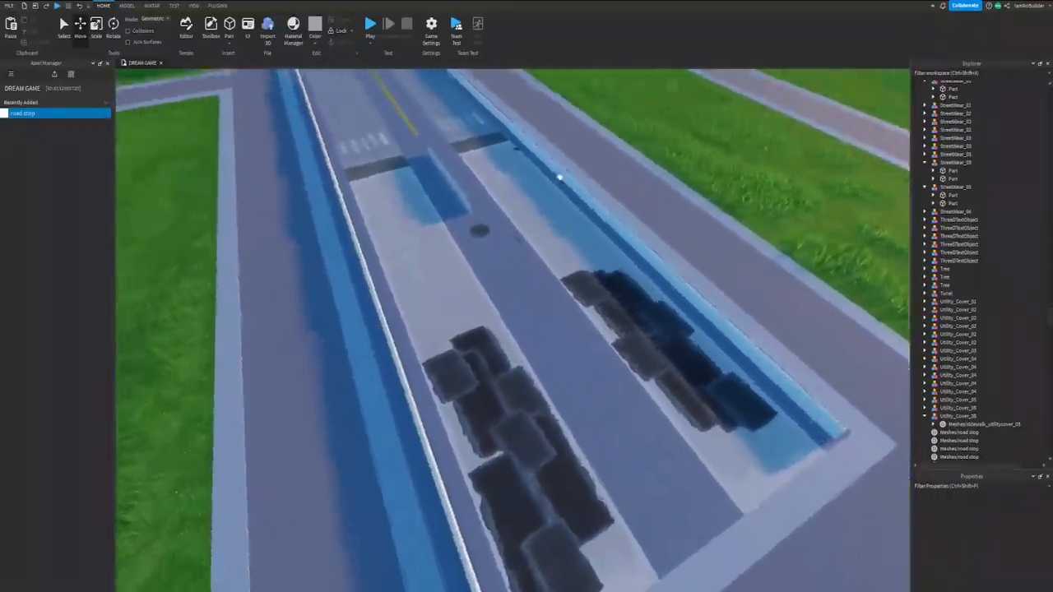
pyautogui.click(370, 24)
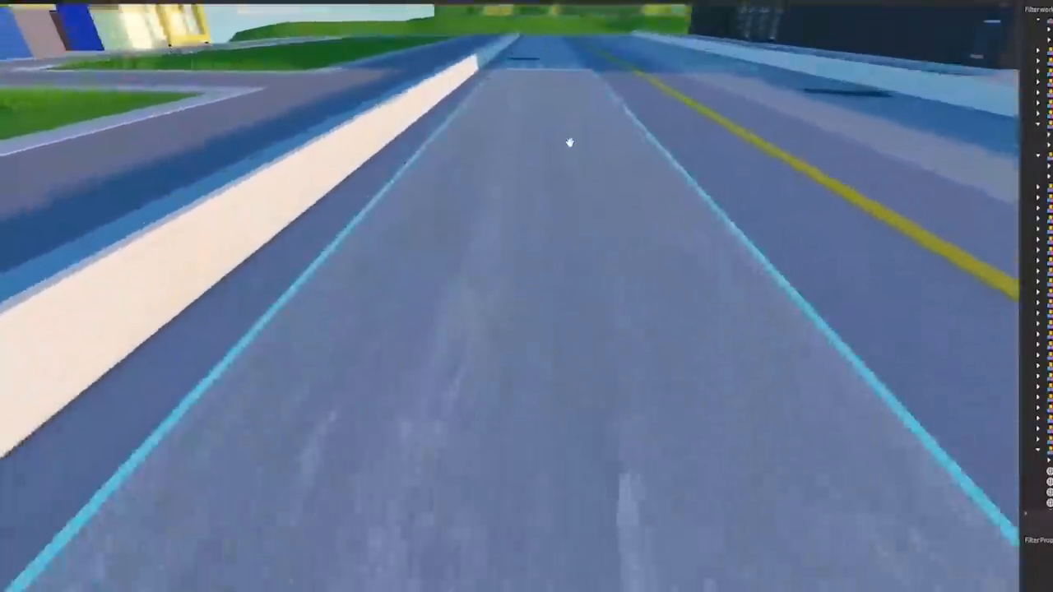